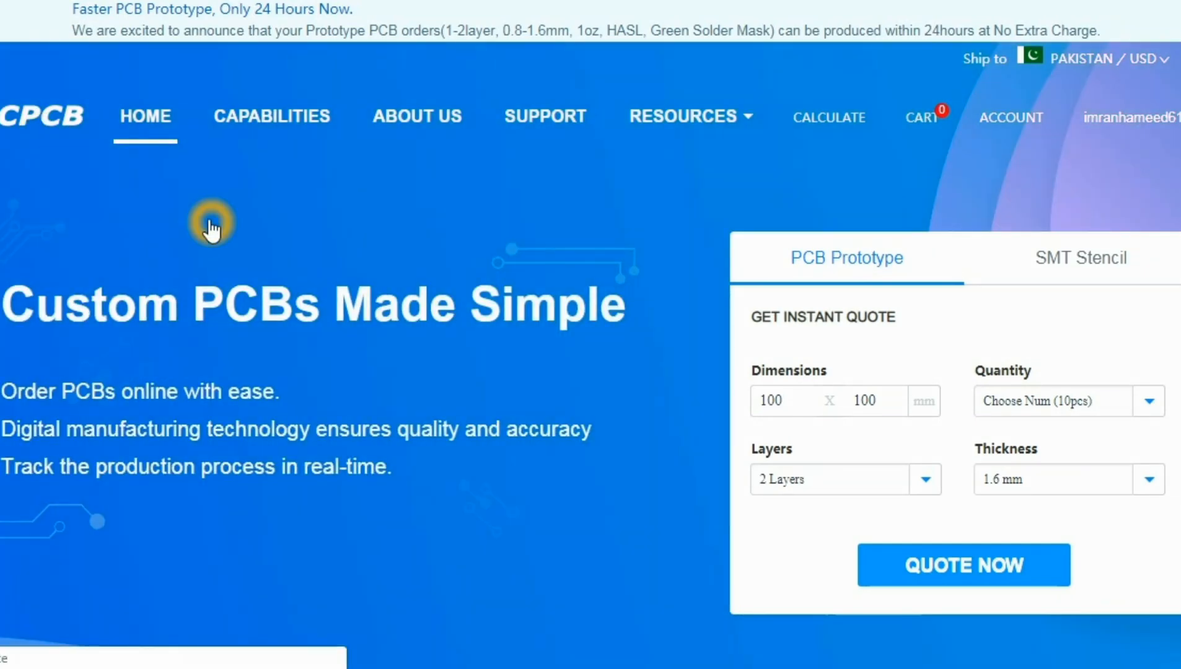
mouse_move(523, 423)
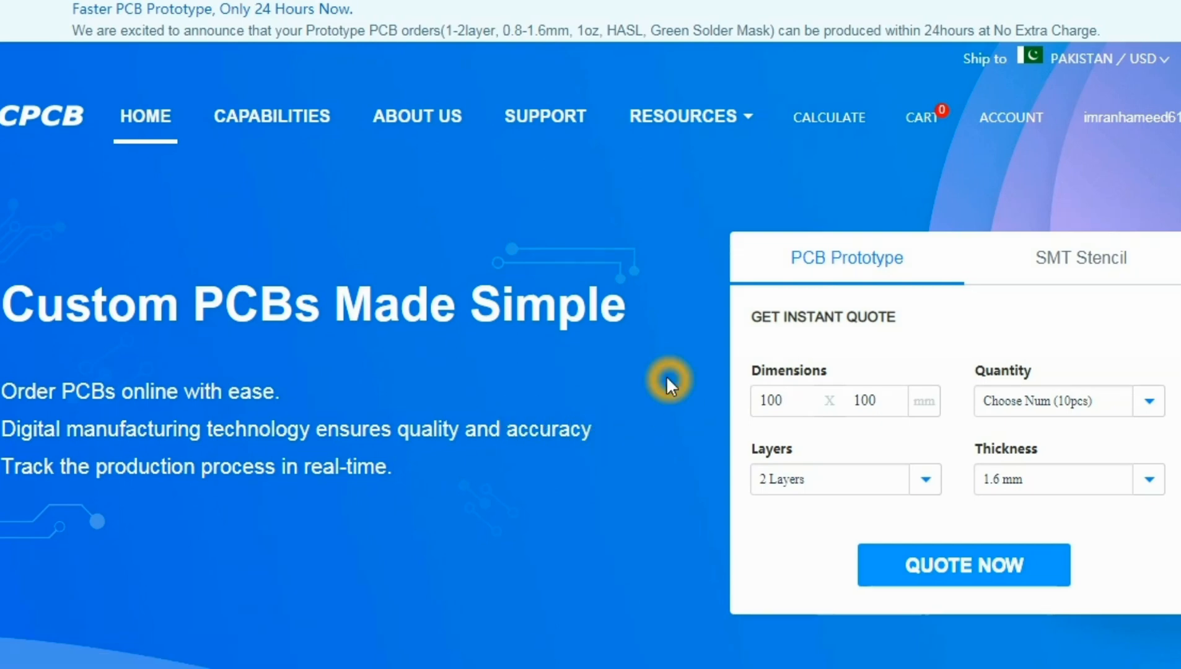
mouse_move(464, 223)
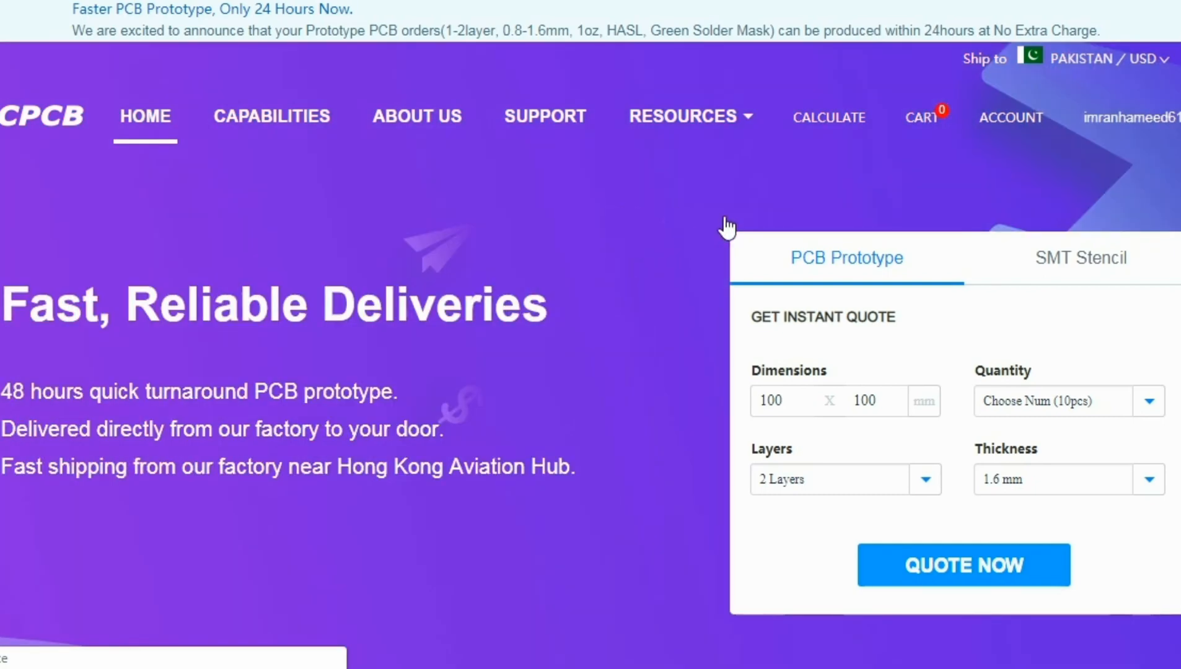
scroll("down", 3)
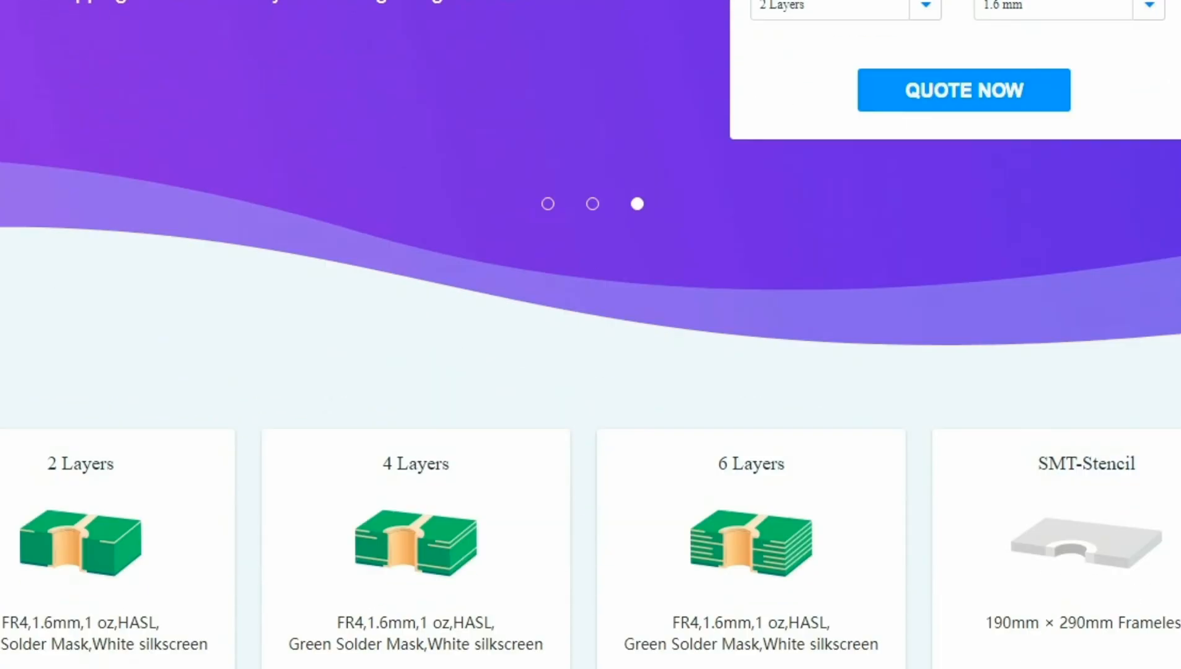
scroll("down", 3)
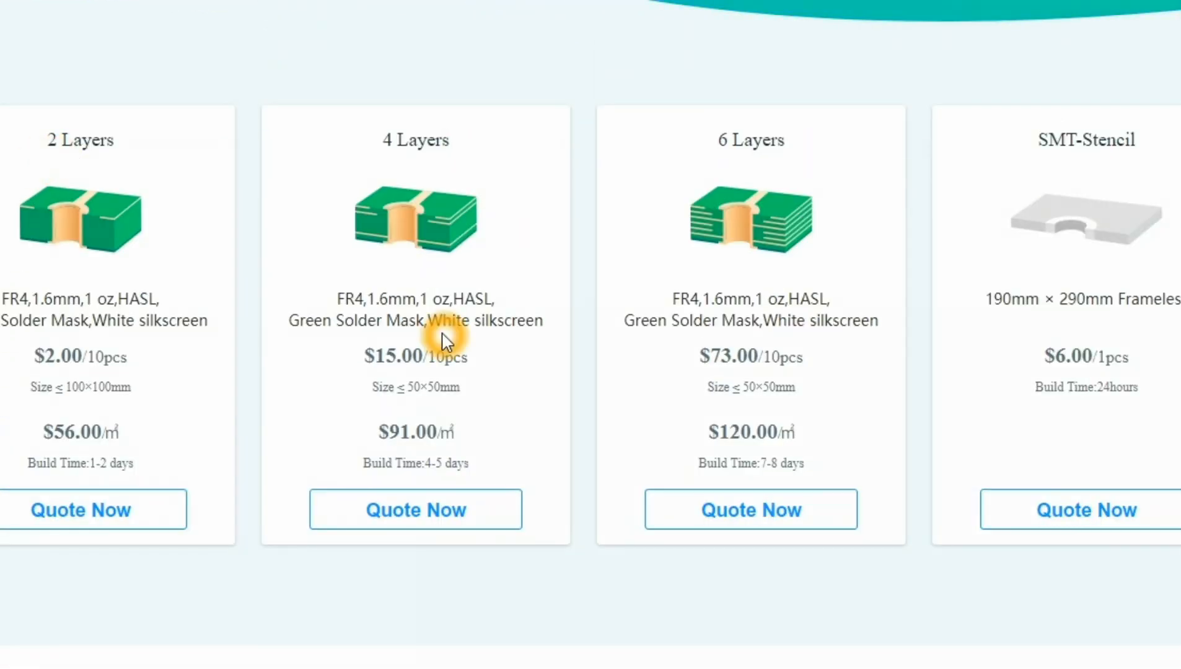
mouse_move(1013, 229)
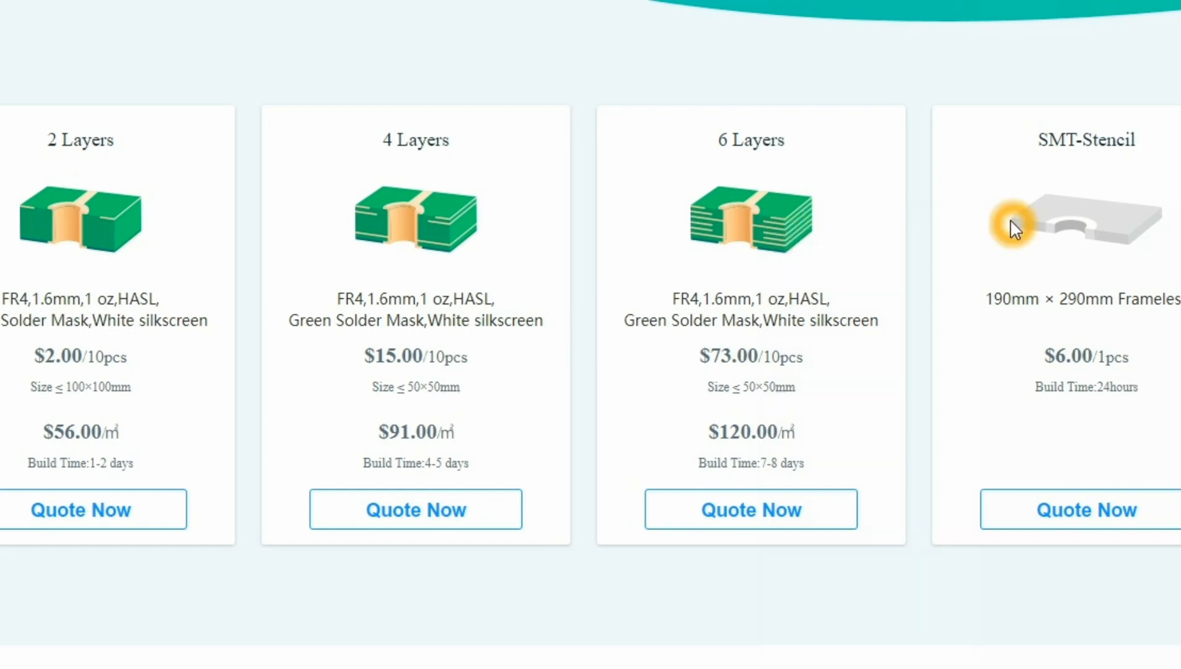
mouse_move(616, 355)
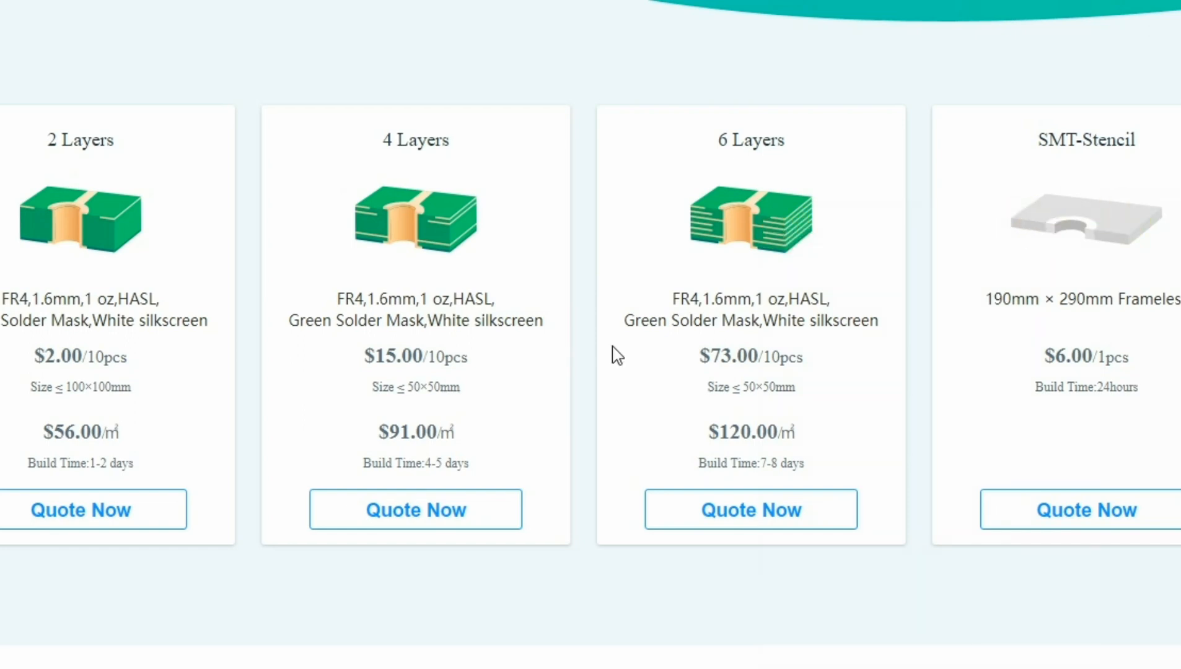
mouse_move(56, 218)
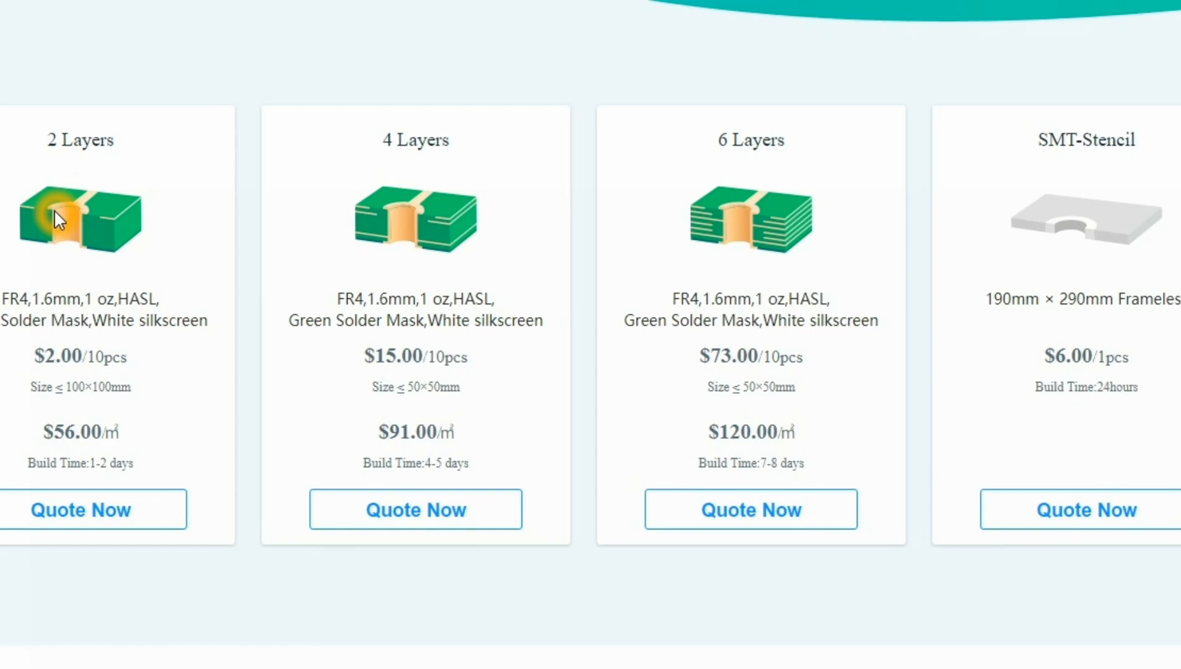
mouse_move(126, 387)
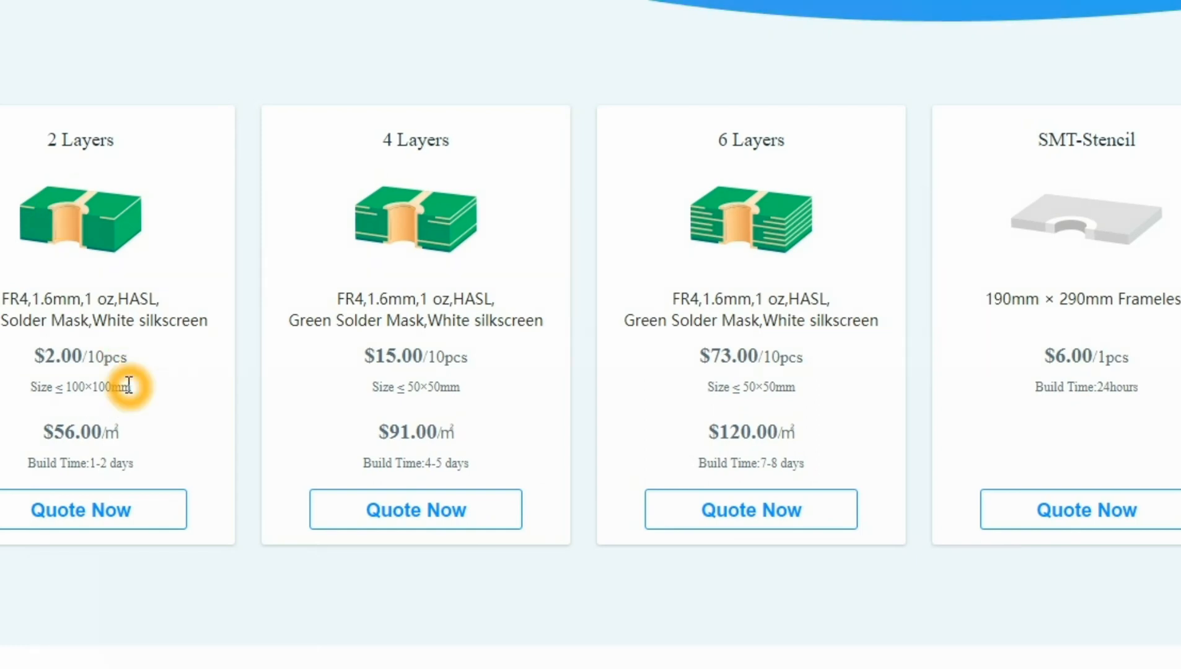
mouse_move(669, 418)
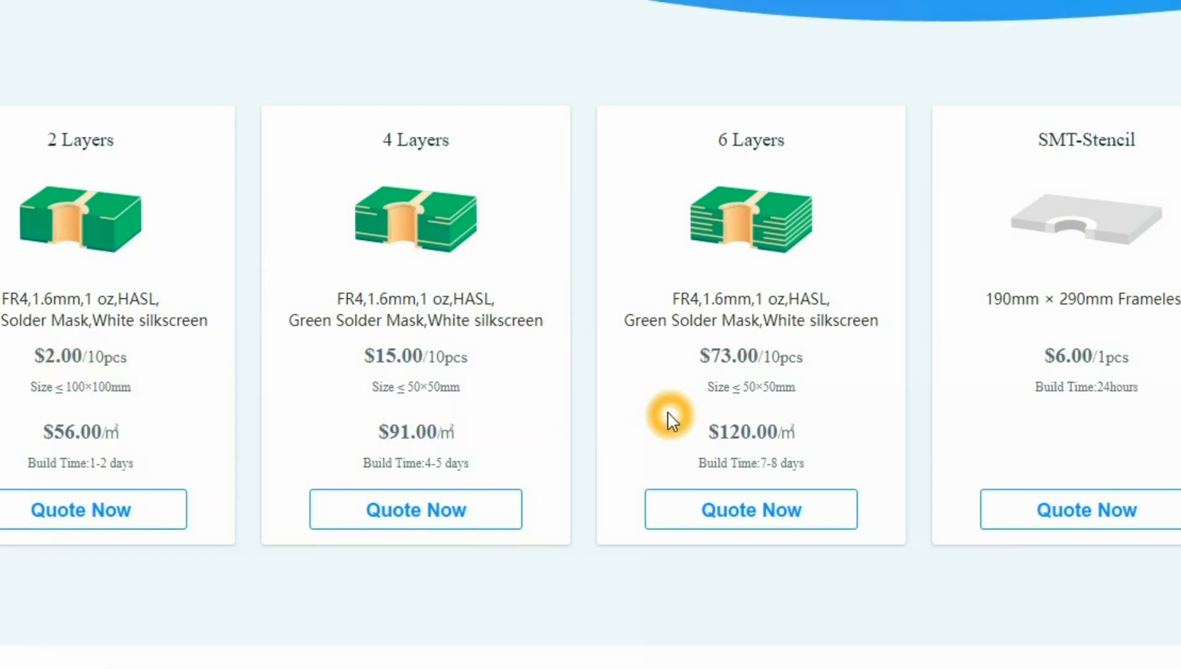